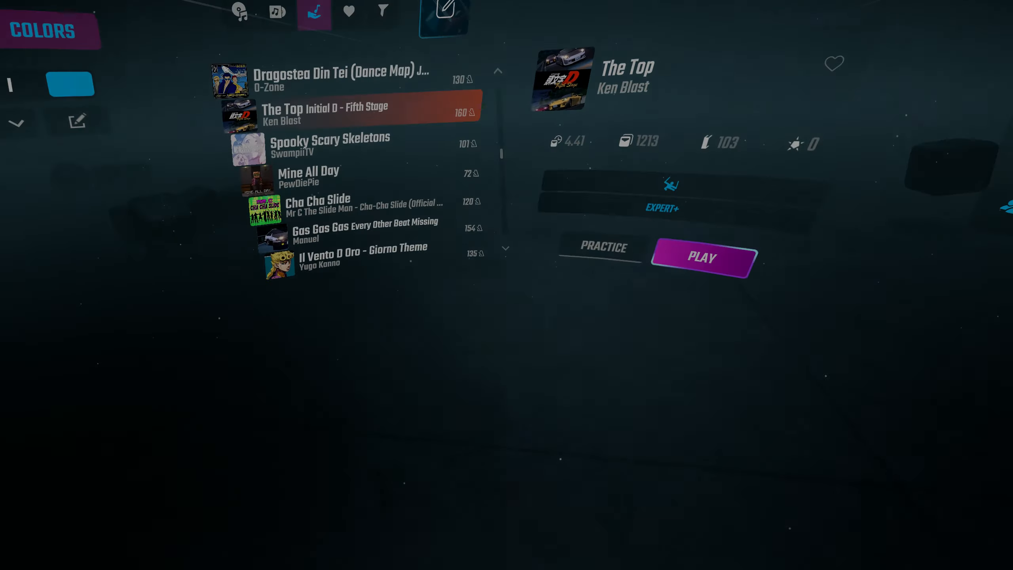
Launch Ken Blast's 'The Top' on Expert+ difficulty from the song menu.
left_click(702, 257)
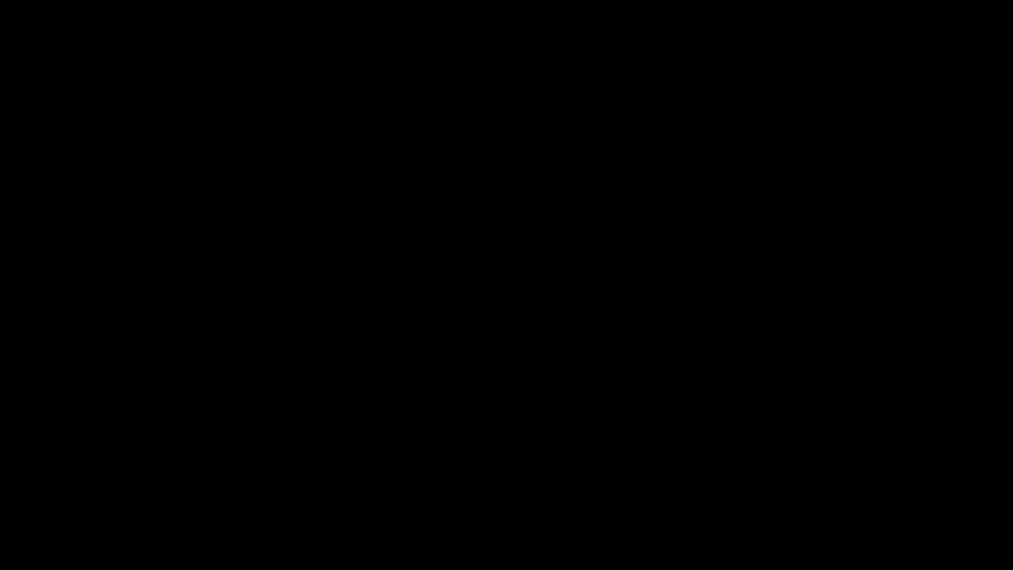